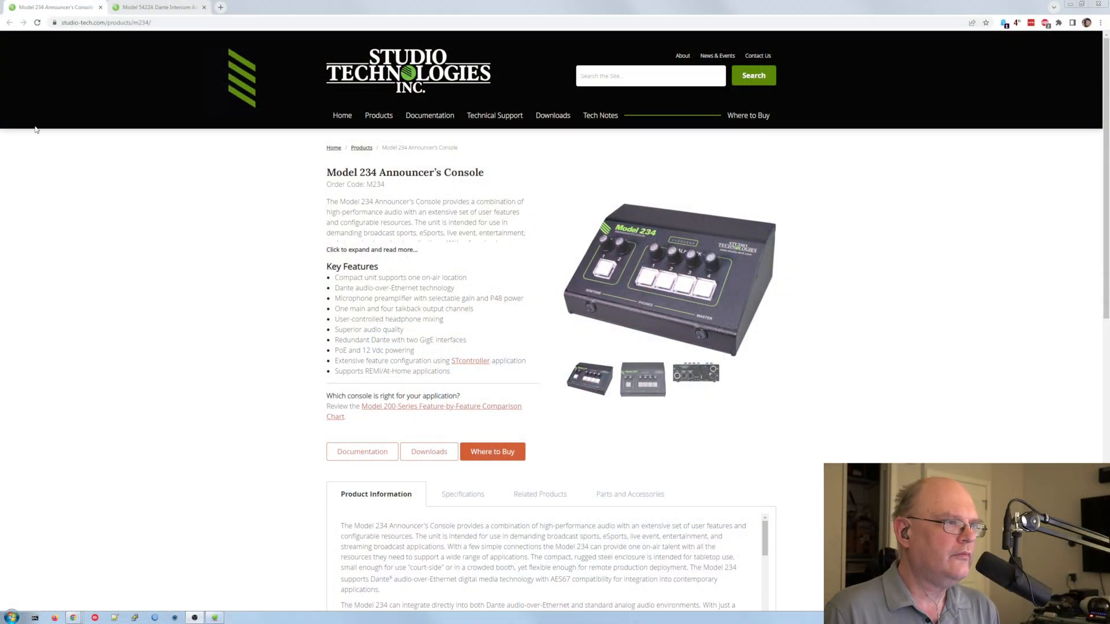
mouse_move(593, 256)
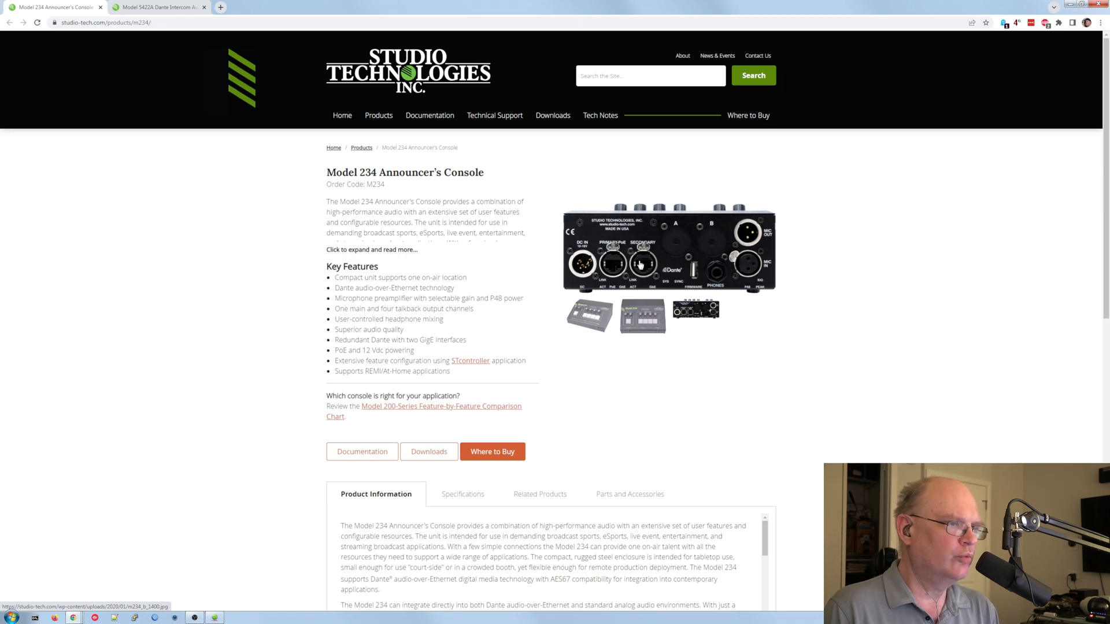
mouse_move(618, 264)
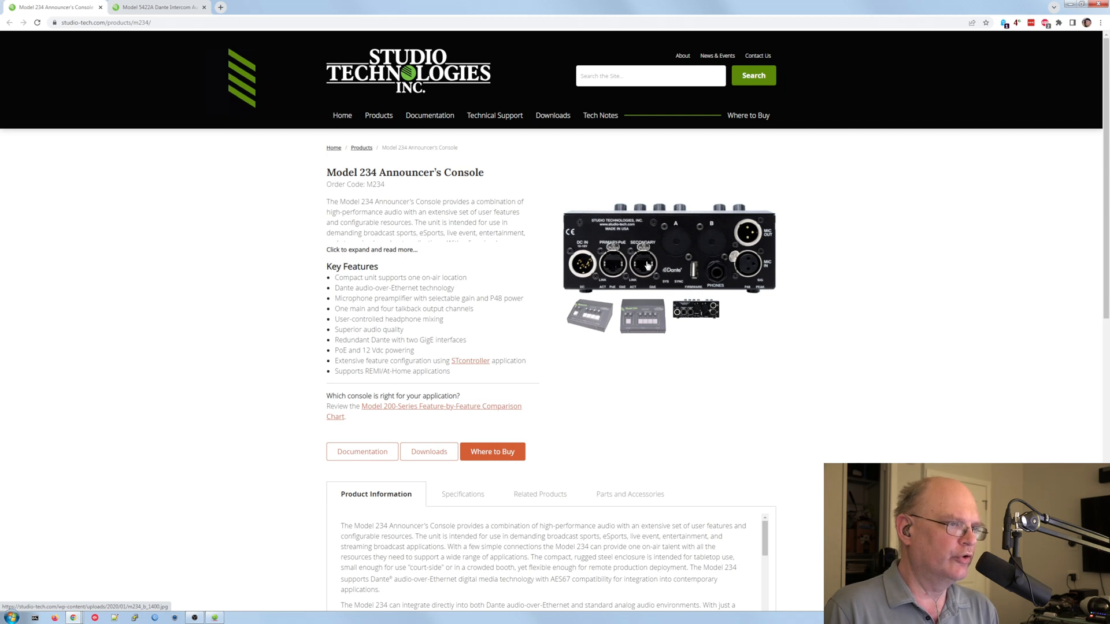
mouse_move(612, 266)
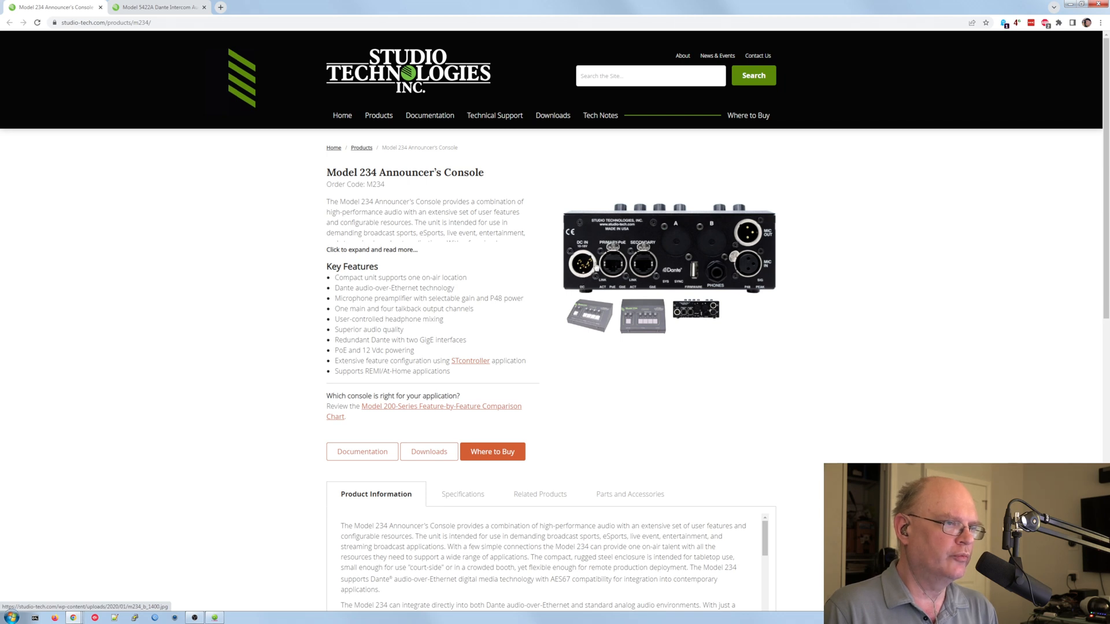
mouse_move(593, 270)
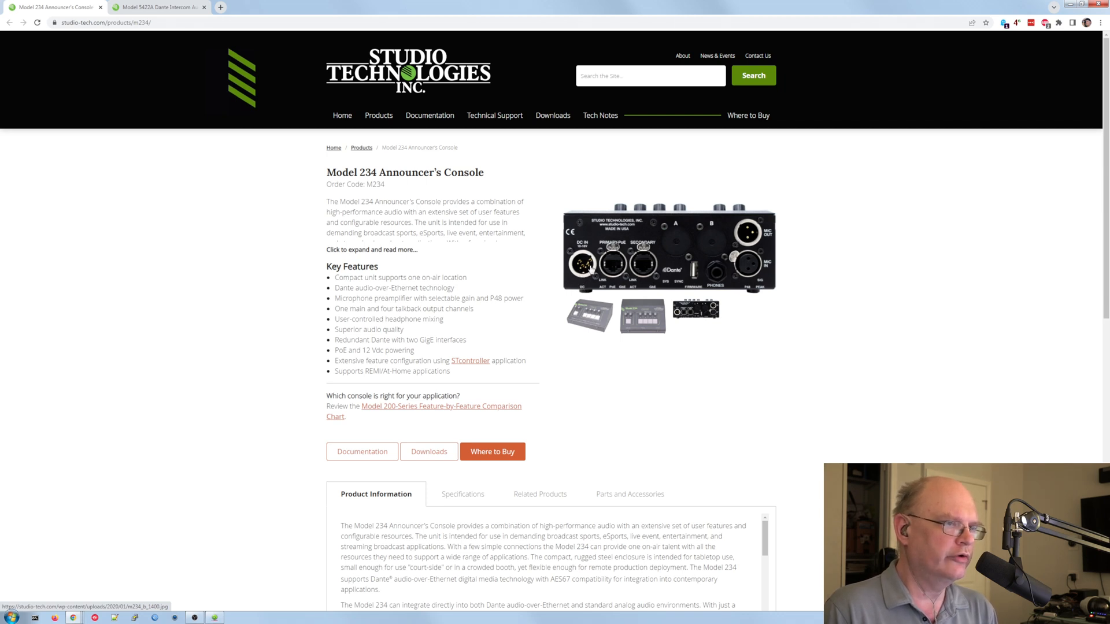
mouse_move(698, 383)
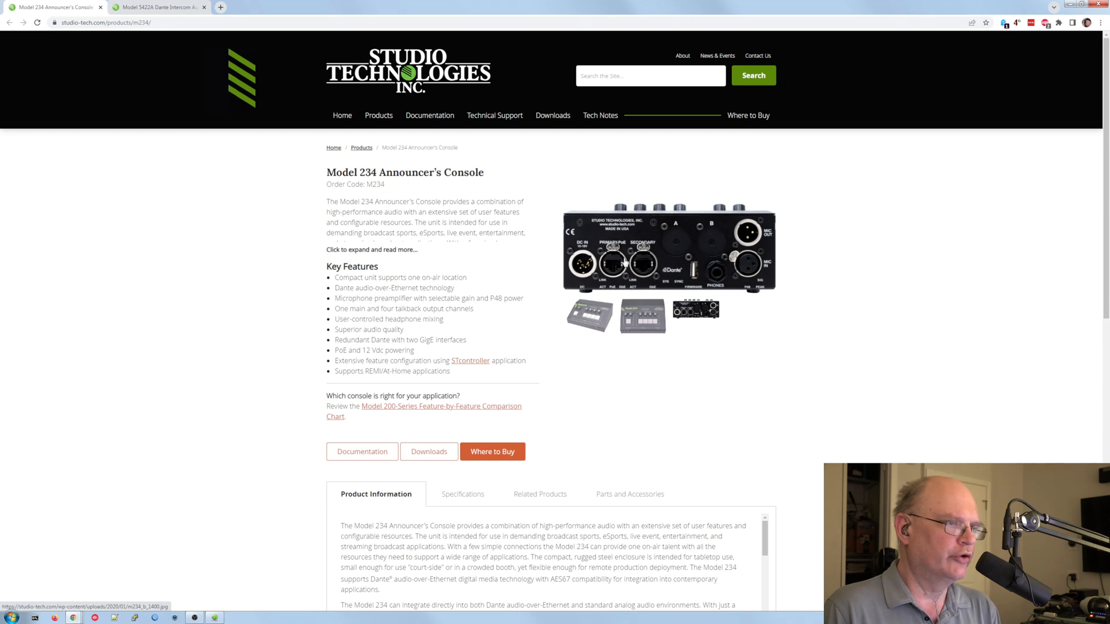
mouse_move(751, 278)
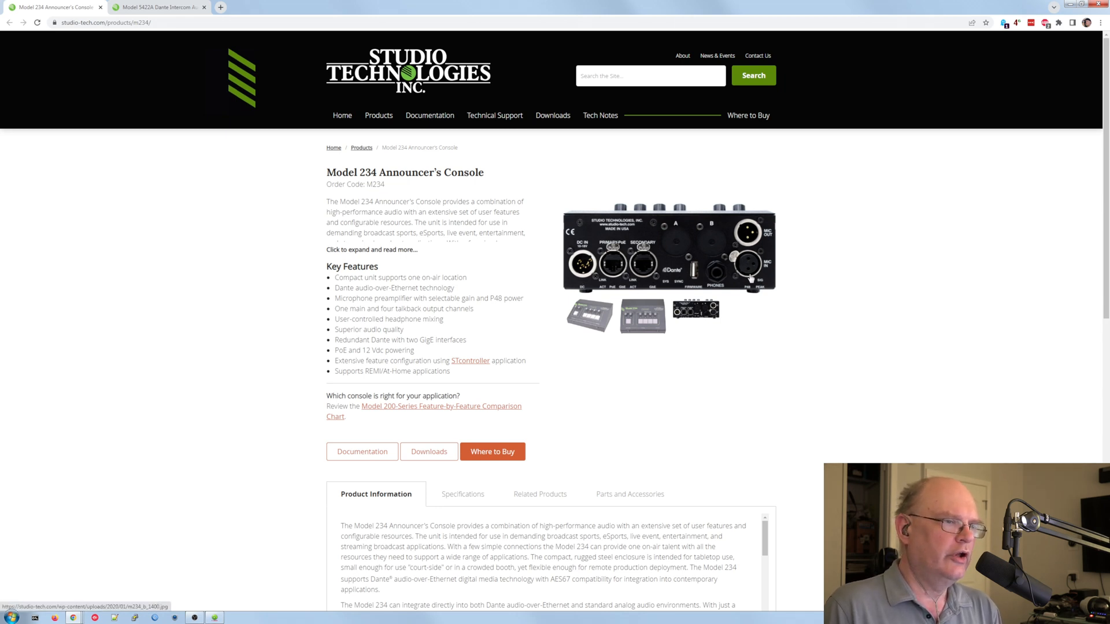
mouse_move(751, 268)
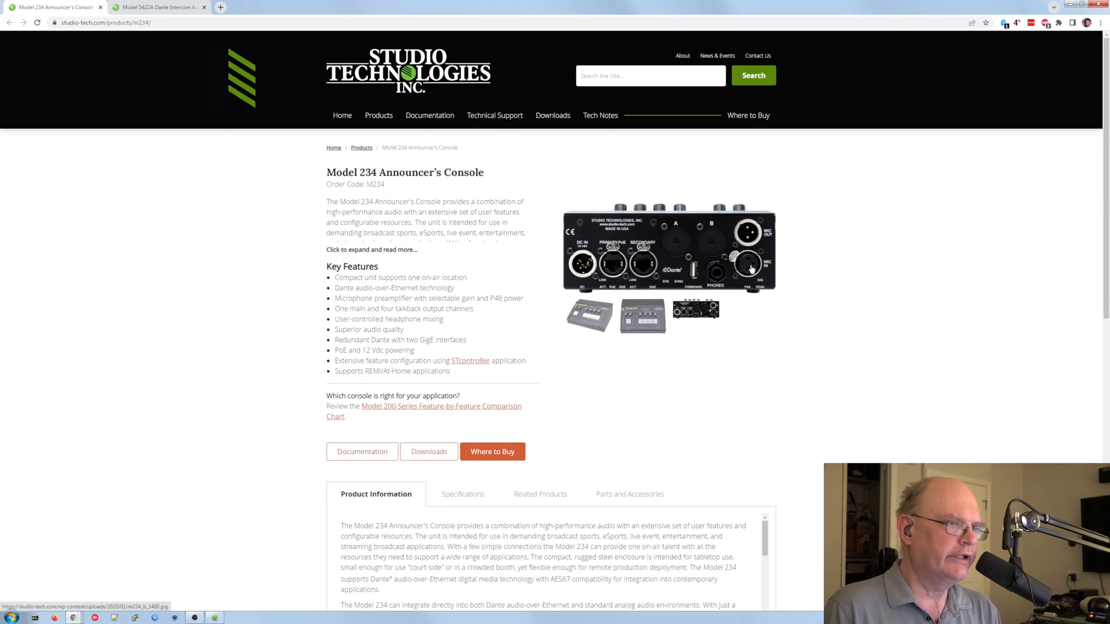
mouse_move(756, 233)
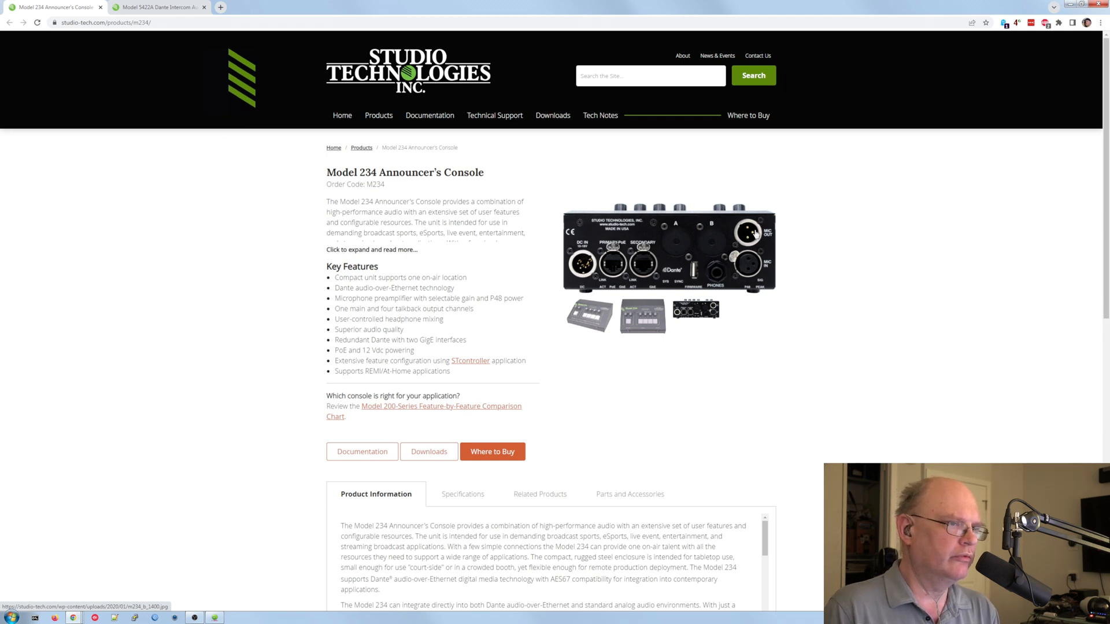
mouse_move(717, 272)
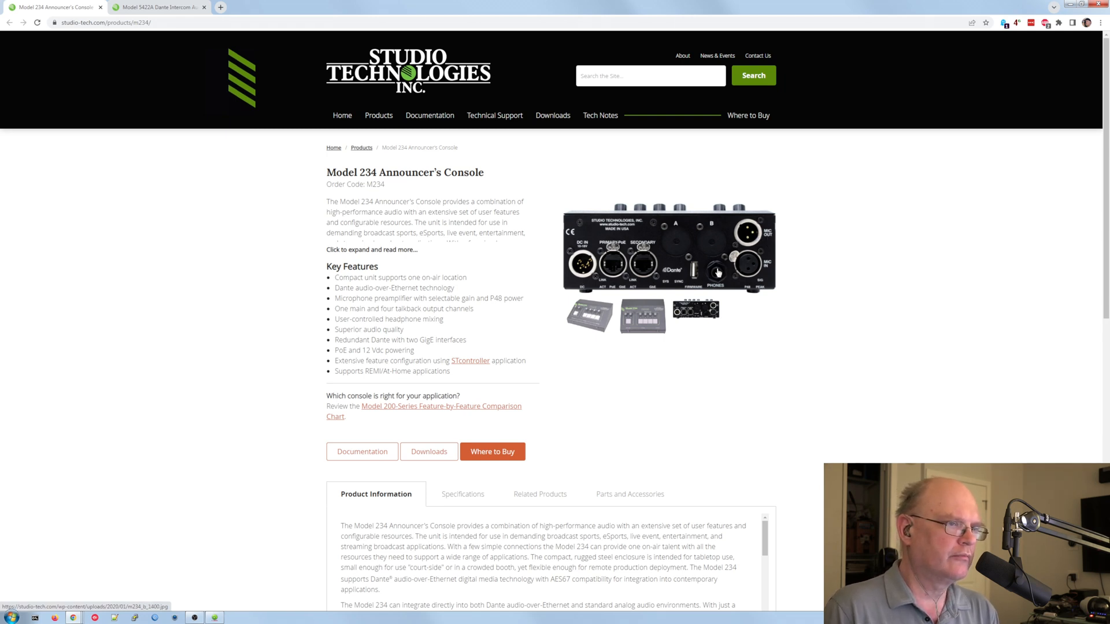
mouse_move(698, 275)
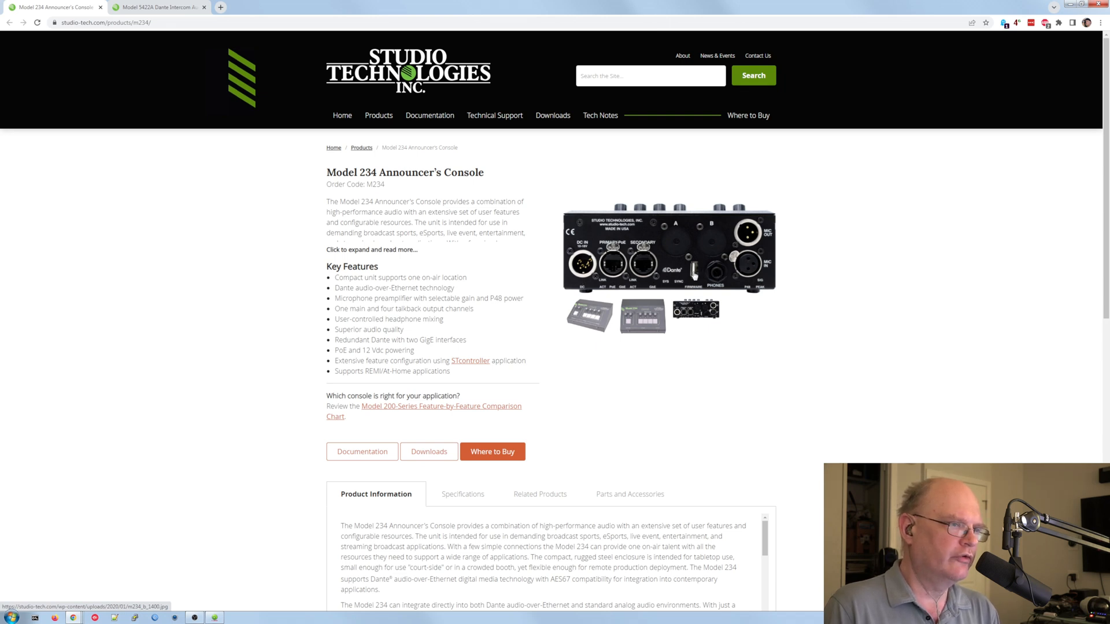
mouse_move(712, 236)
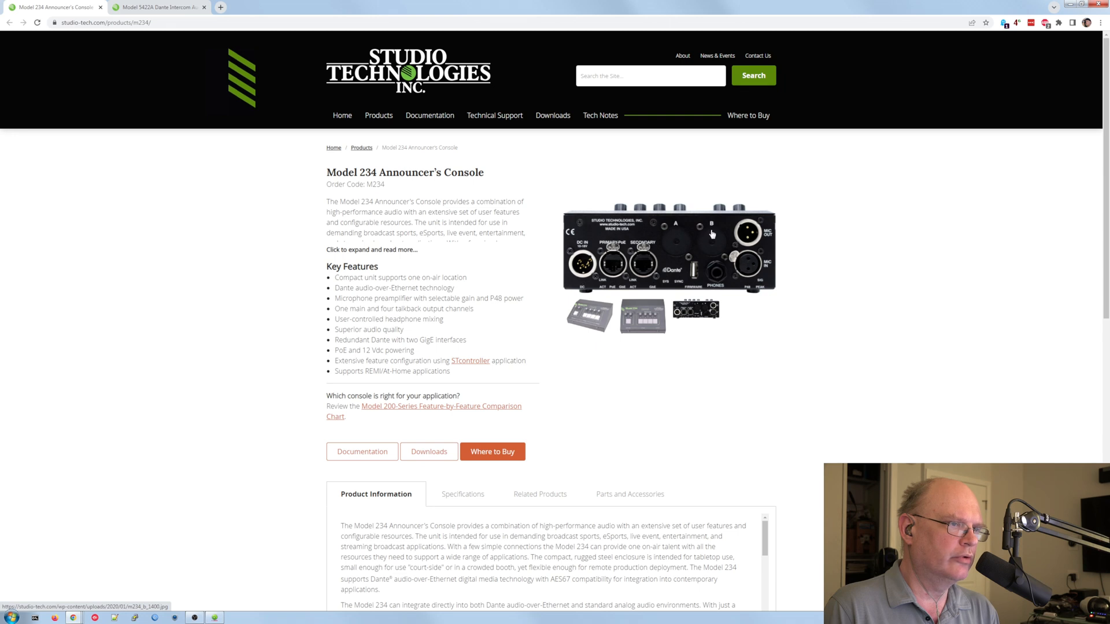
mouse_move(676, 239)
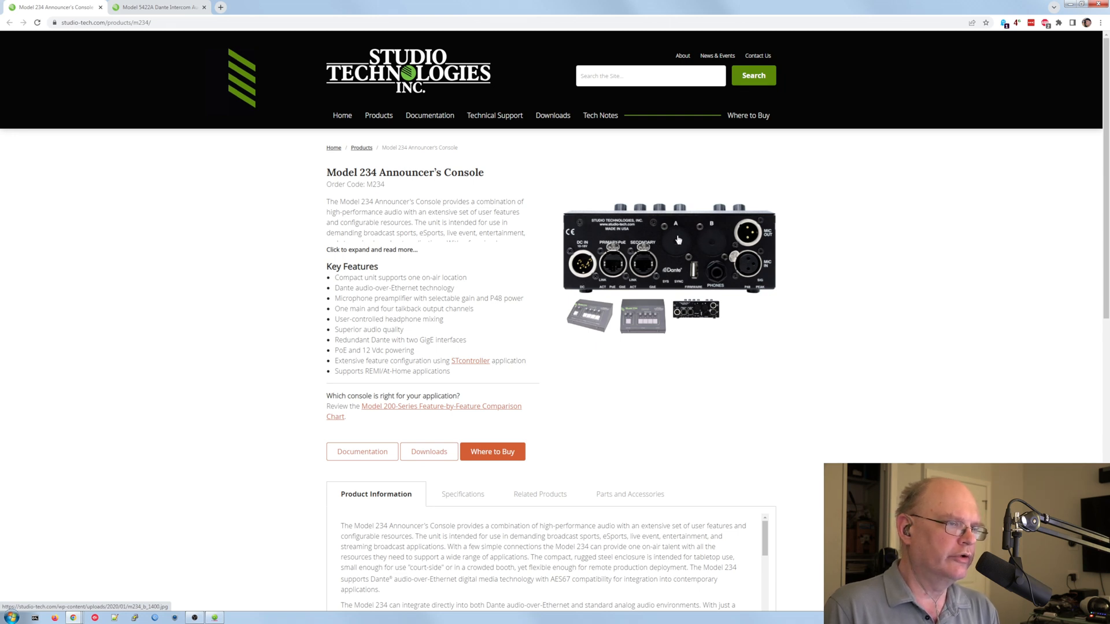
mouse_move(680, 242)
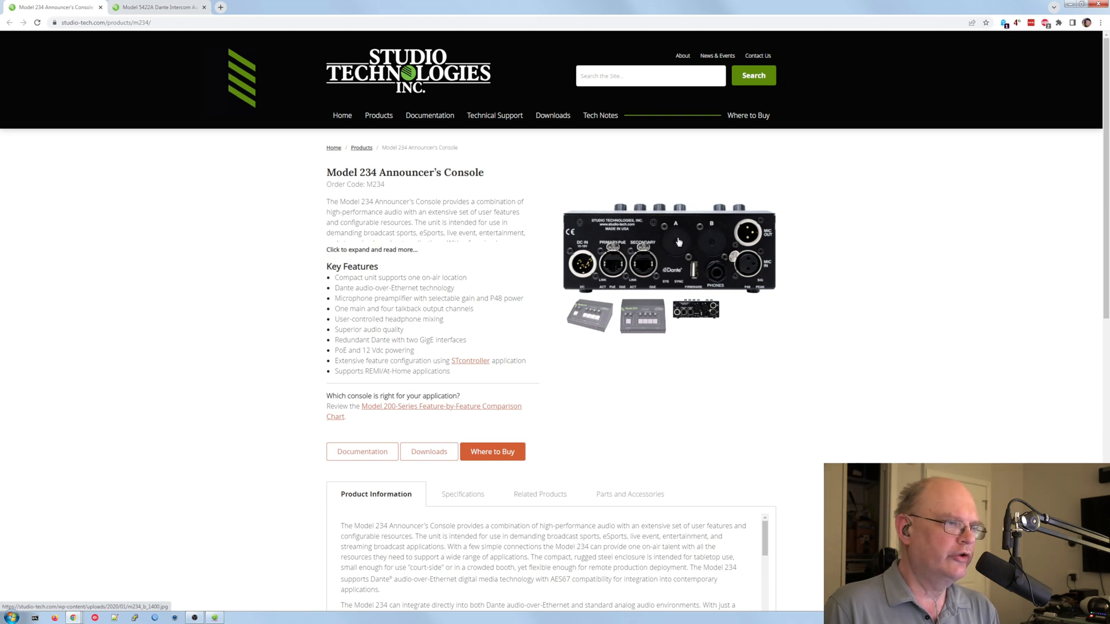
mouse_move(684, 238)
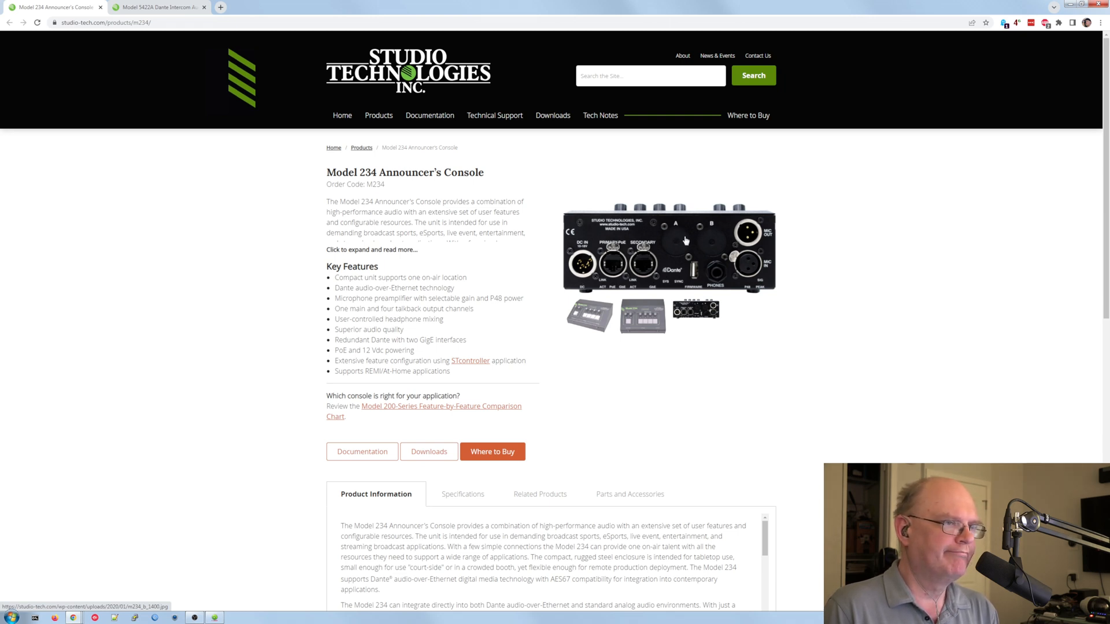
mouse_move(710, 244)
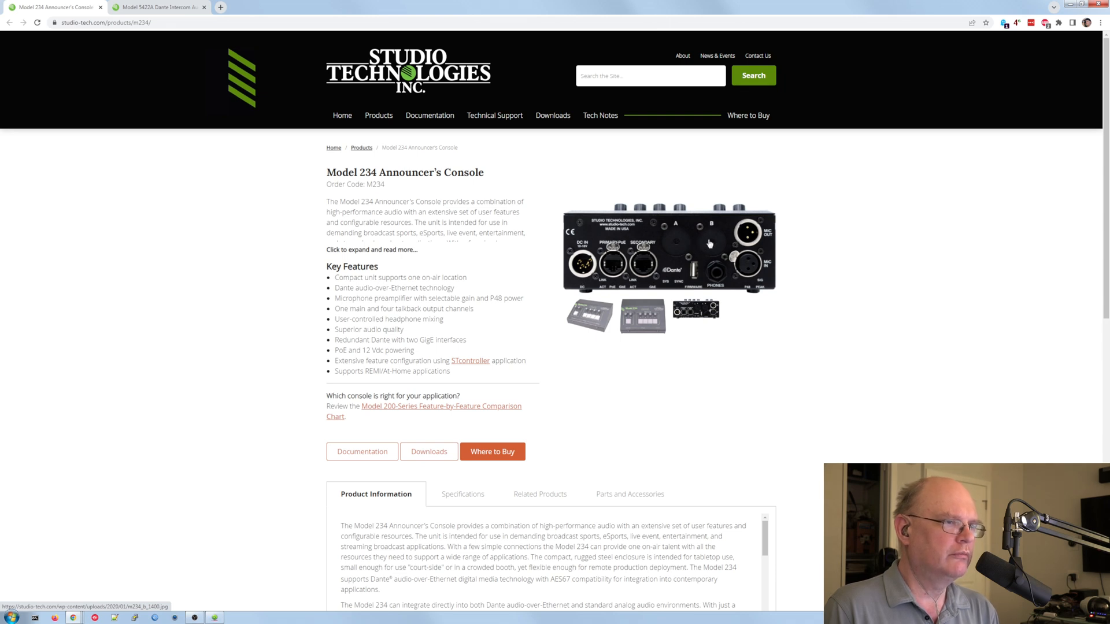
mouse_move(707, 241)
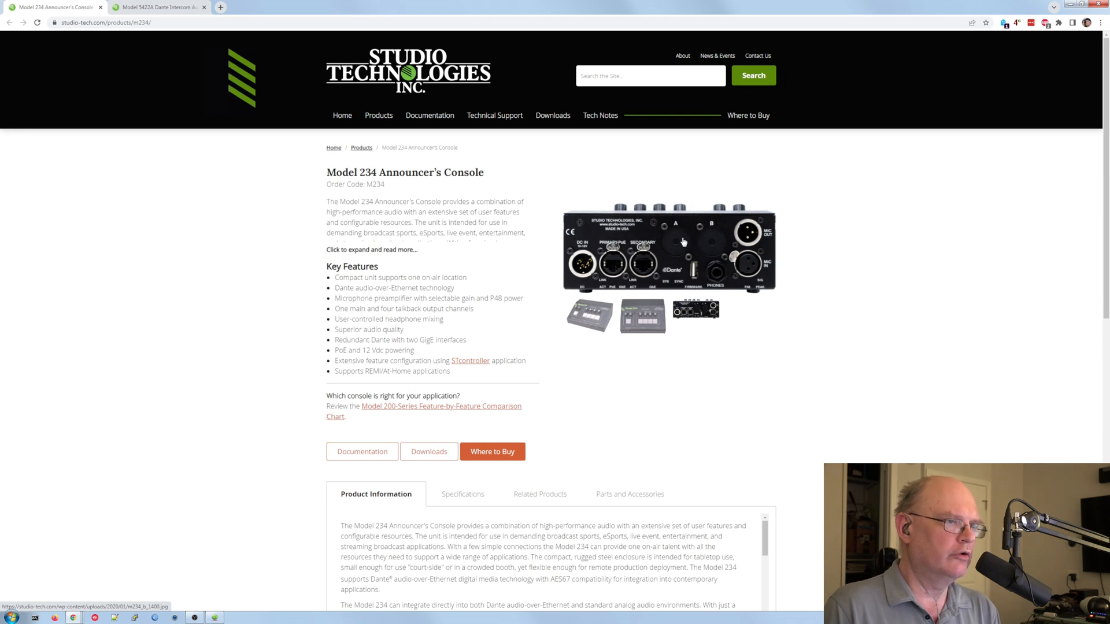
mouse_move(712, 245)
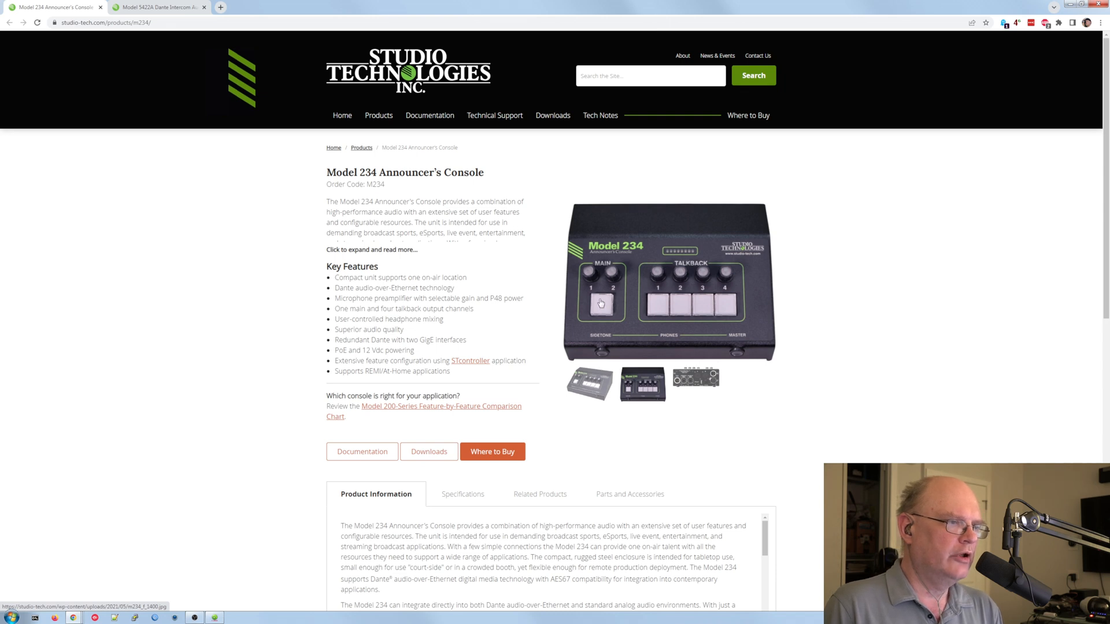
mouse_move(605, 306)
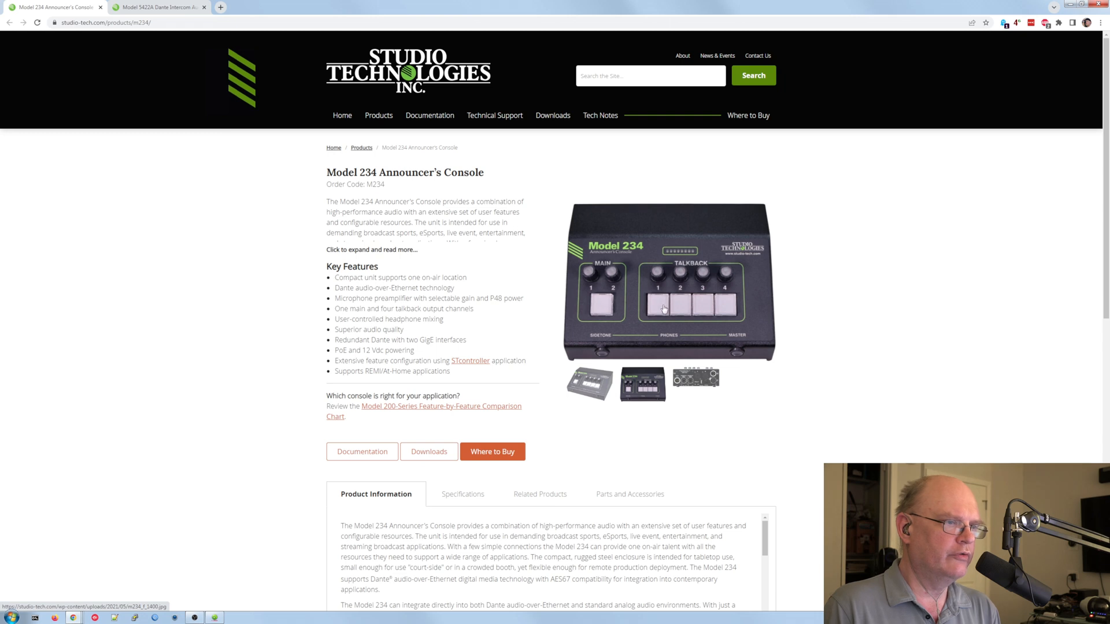
mouse_move(606, 291)
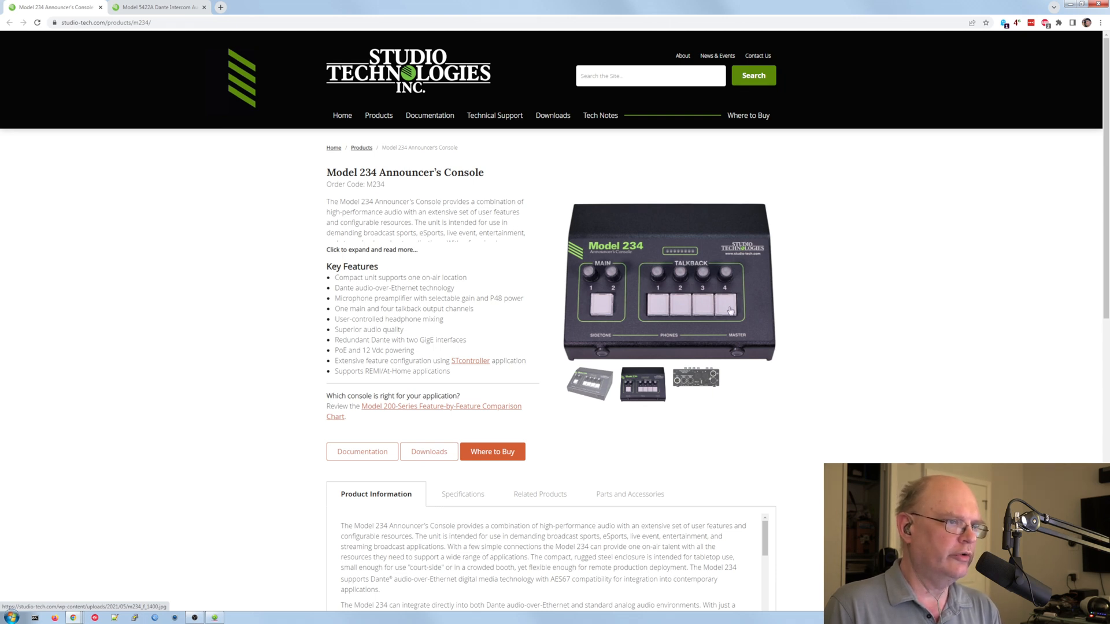
mouse_move(684, 356)
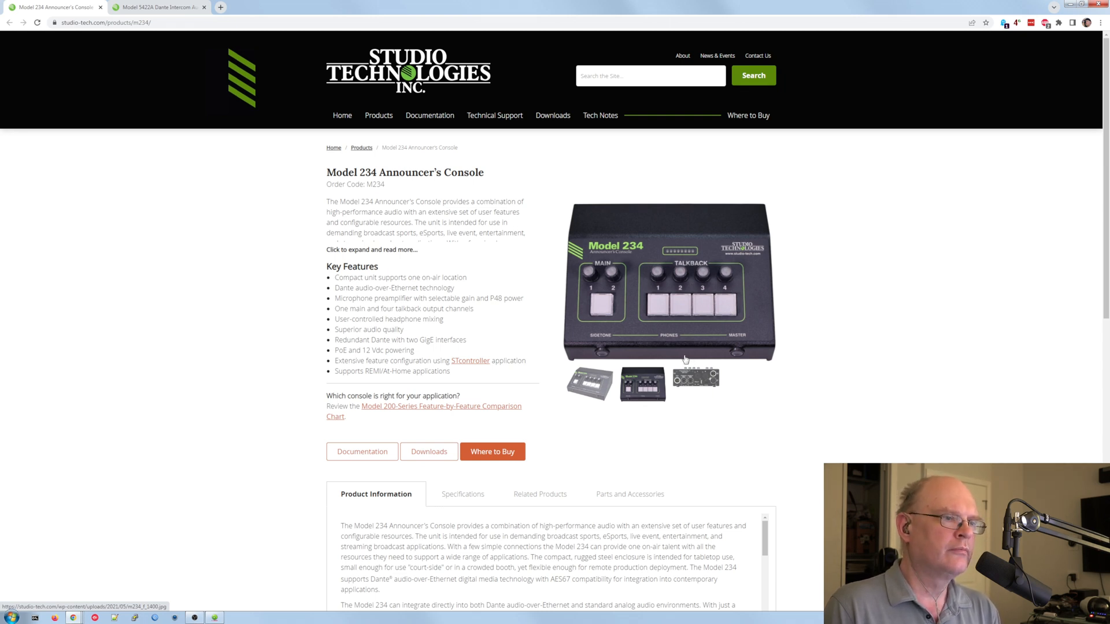
mouse_move(650, 272)
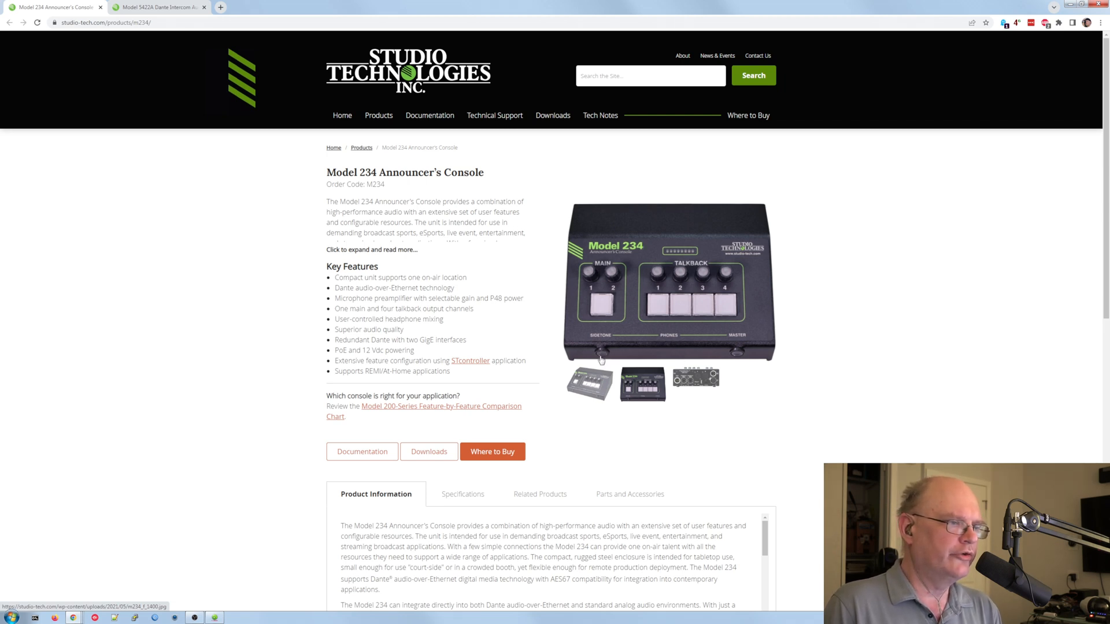
mouse_move(622, 259)
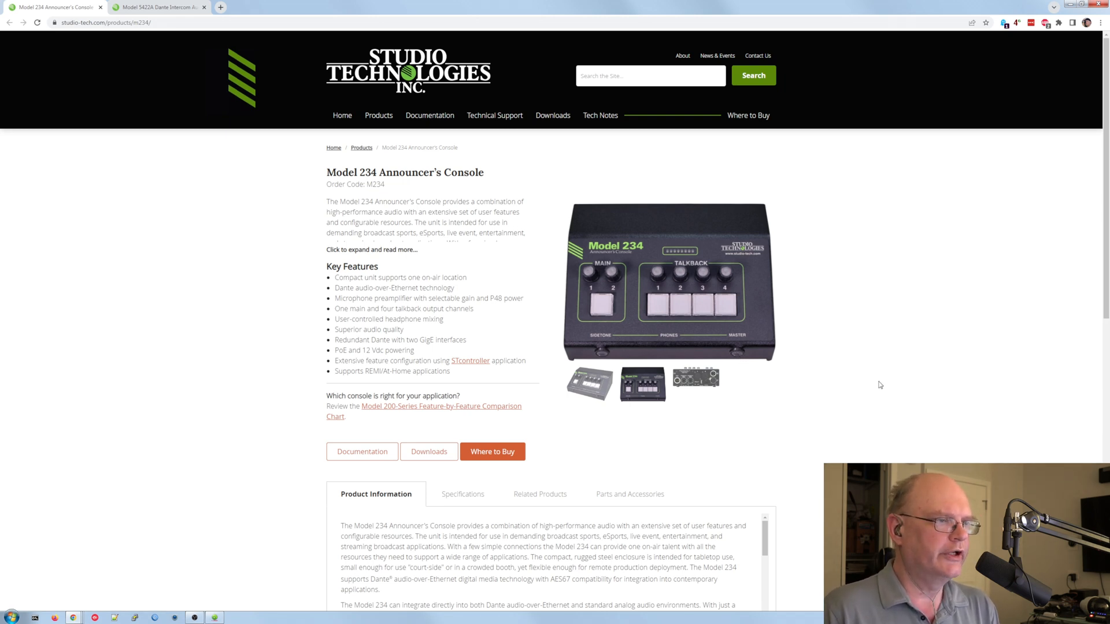
mouse_move(63, 306)
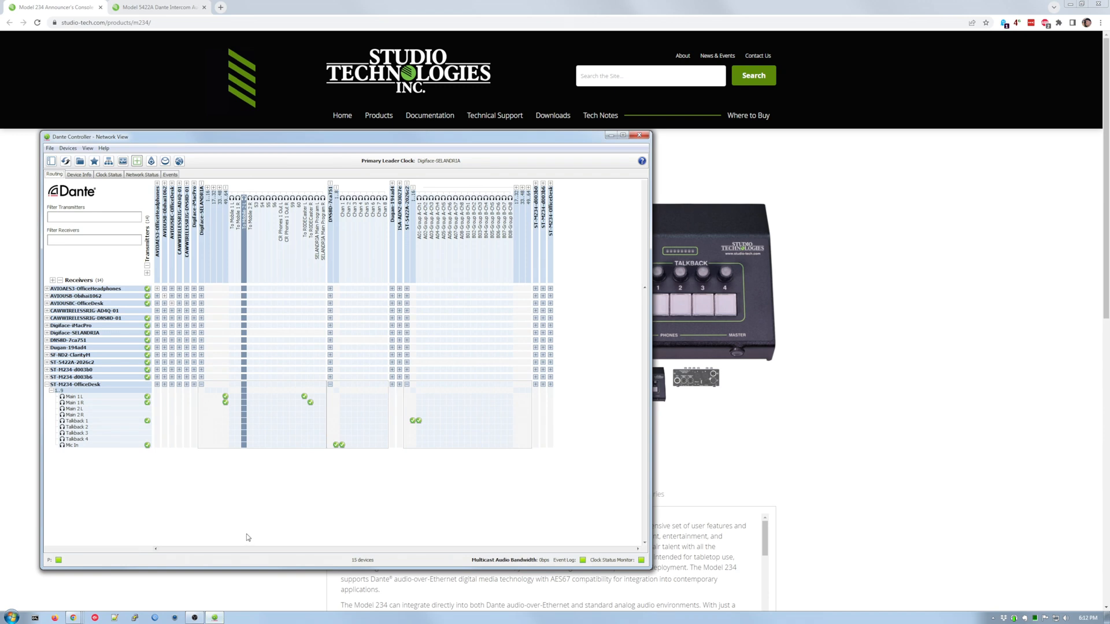
mouse_move(248, 537)
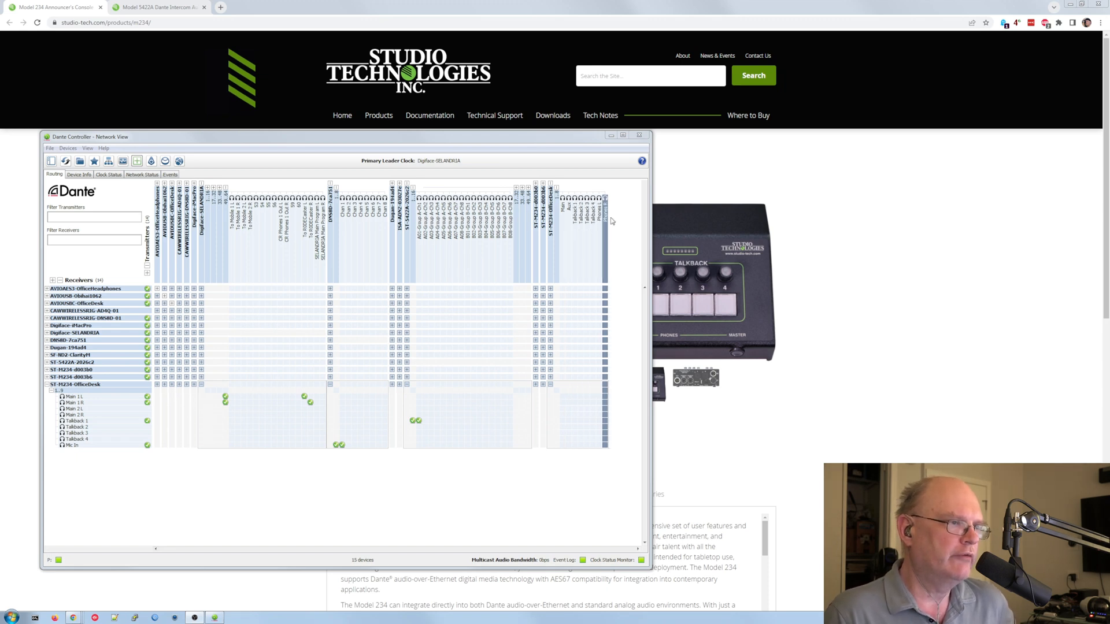
mouse_move(613, 221)
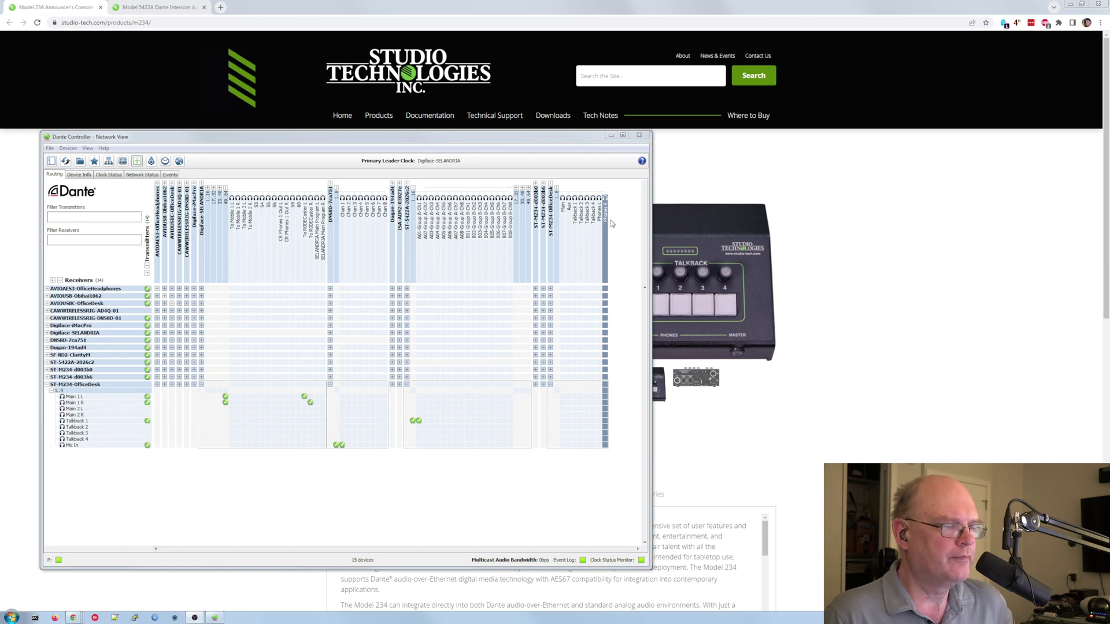
click(75, 403)
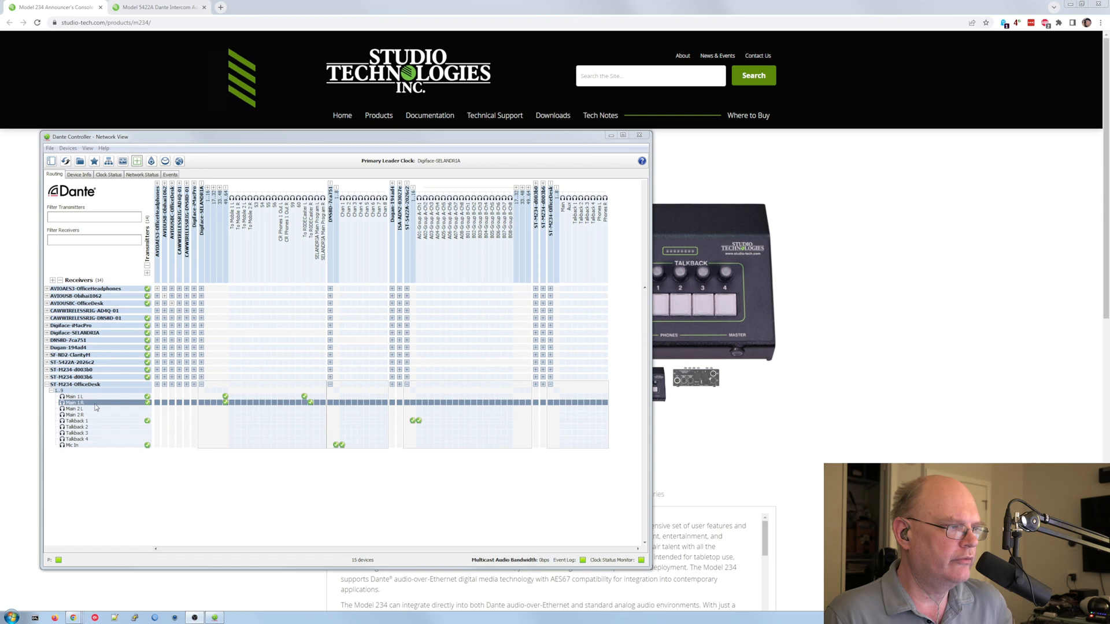
click(74, 414)
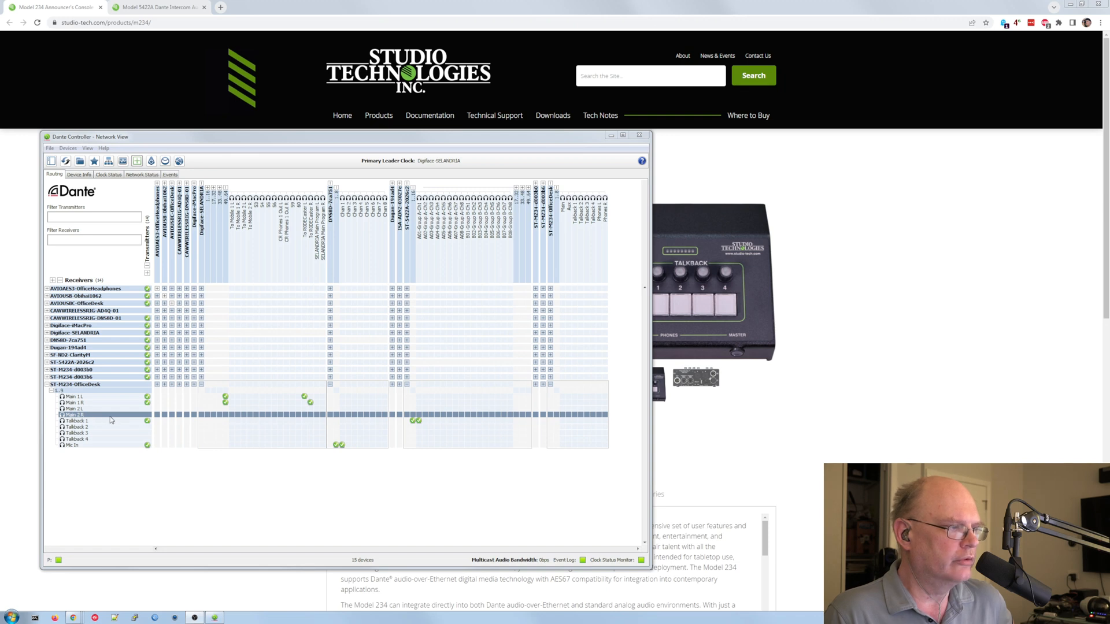
click(76, 443)
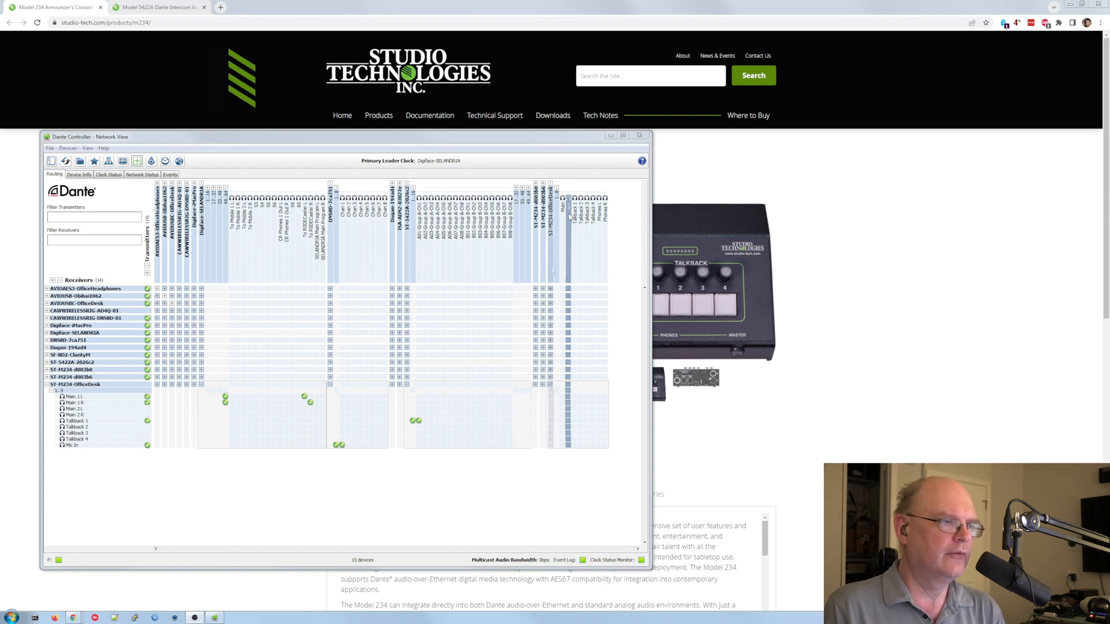
click(75, 344)
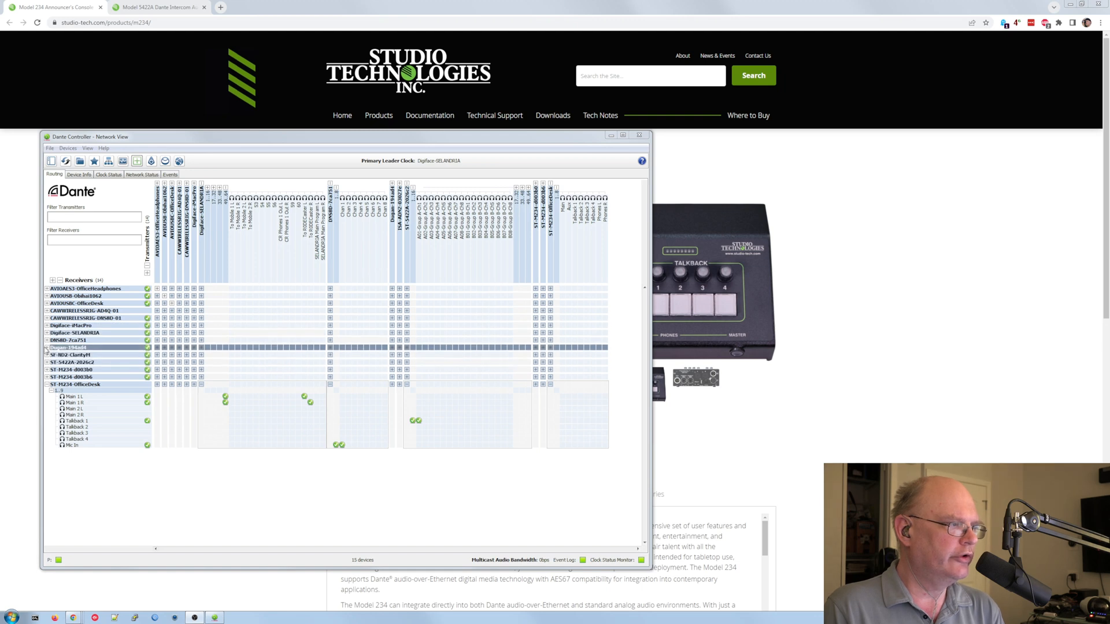
click(41, 338)
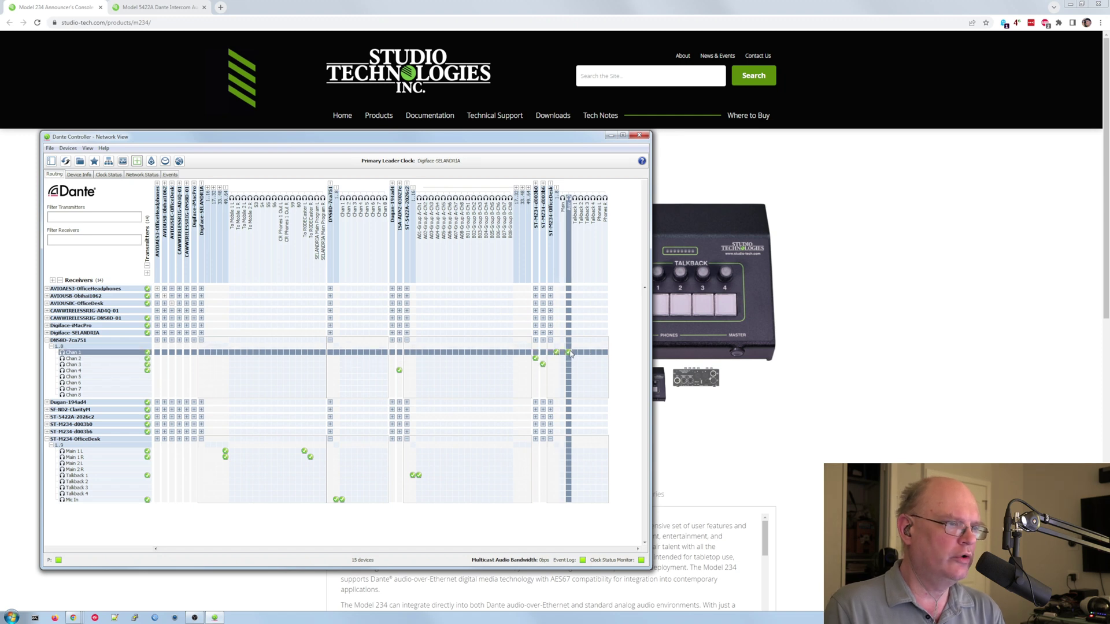
mouse_move(566, 354)
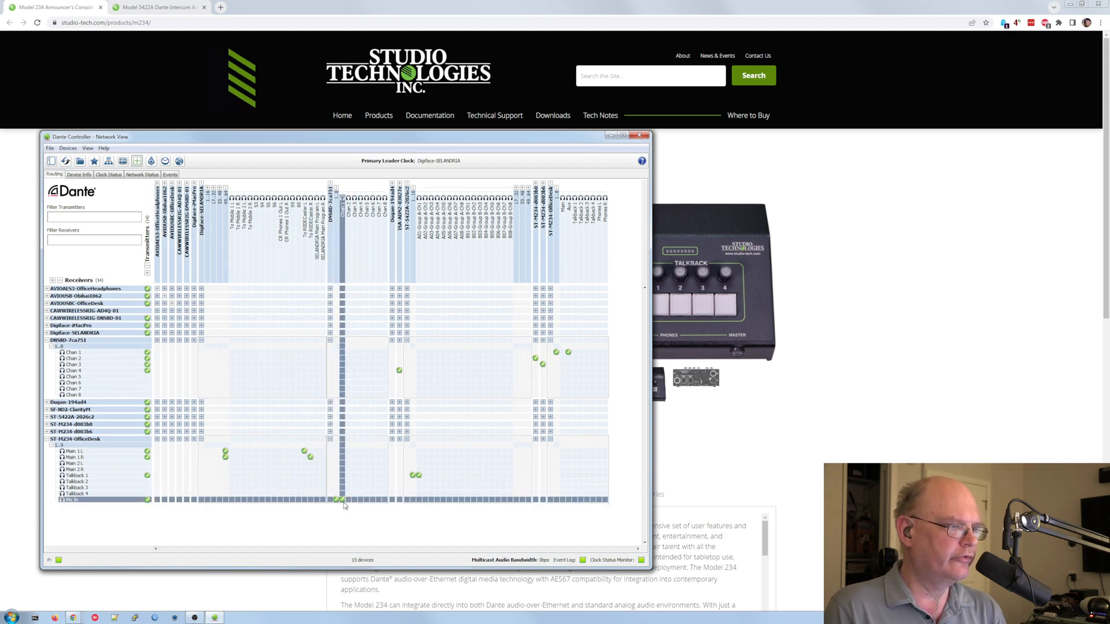
mouse_move(340, 500)
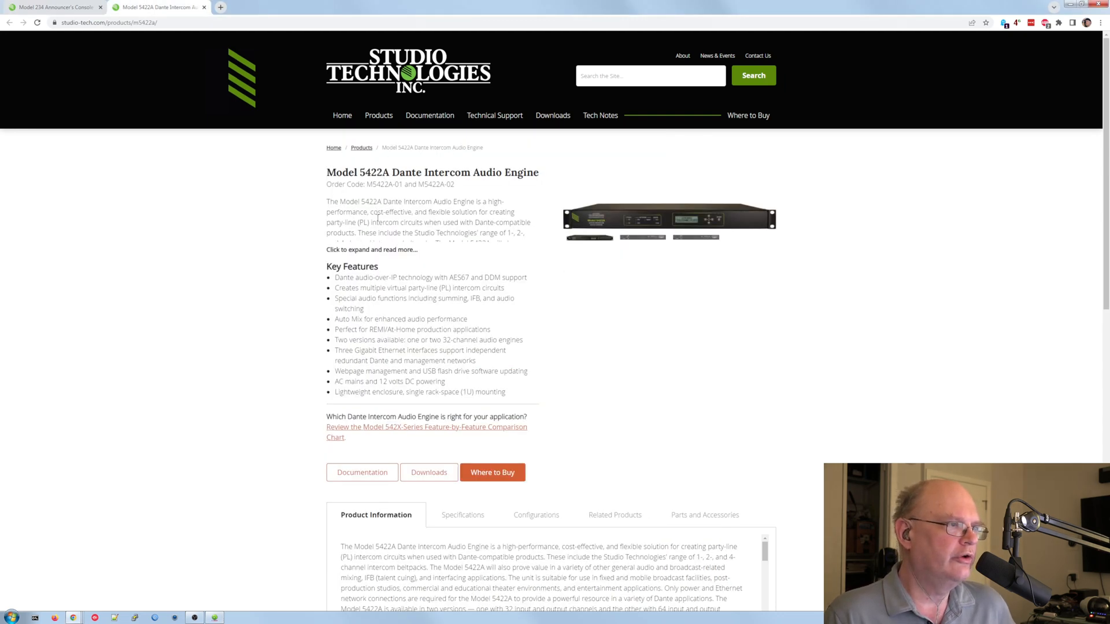
Show the rear-panel photo as the main image on the Model 5422A page.
click(687, 238)
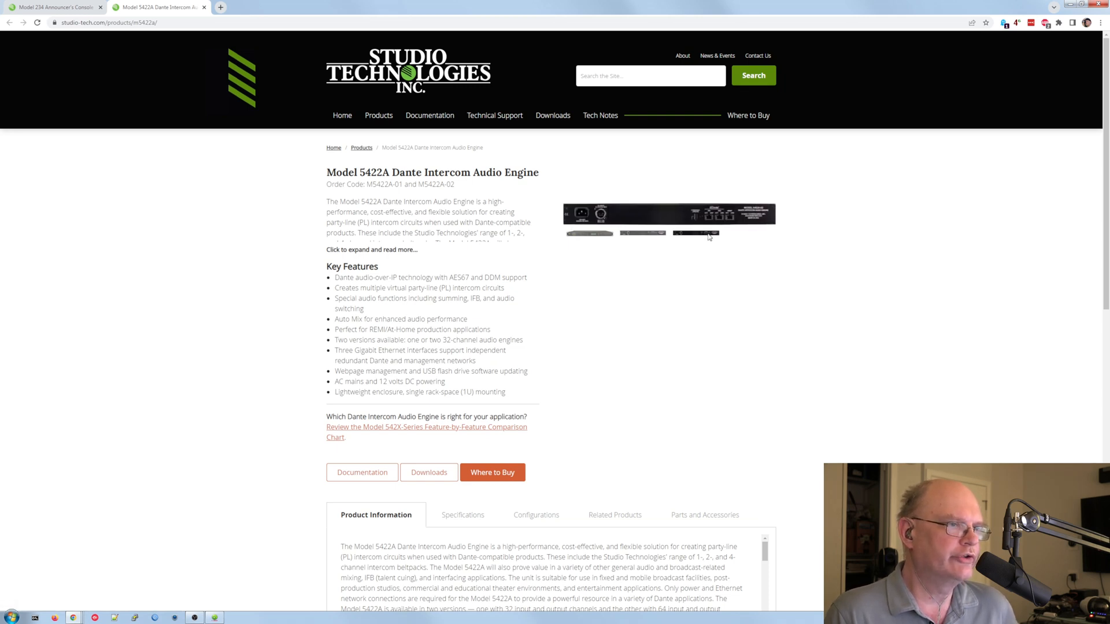
mouse_move(720, 224)
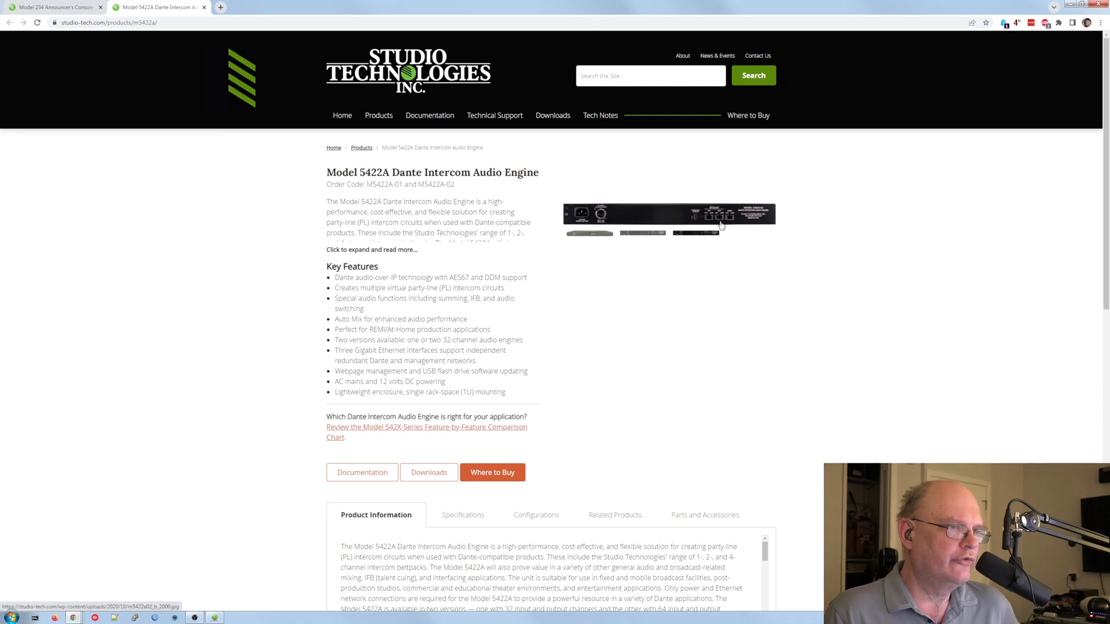
mouse_move(703, 316)
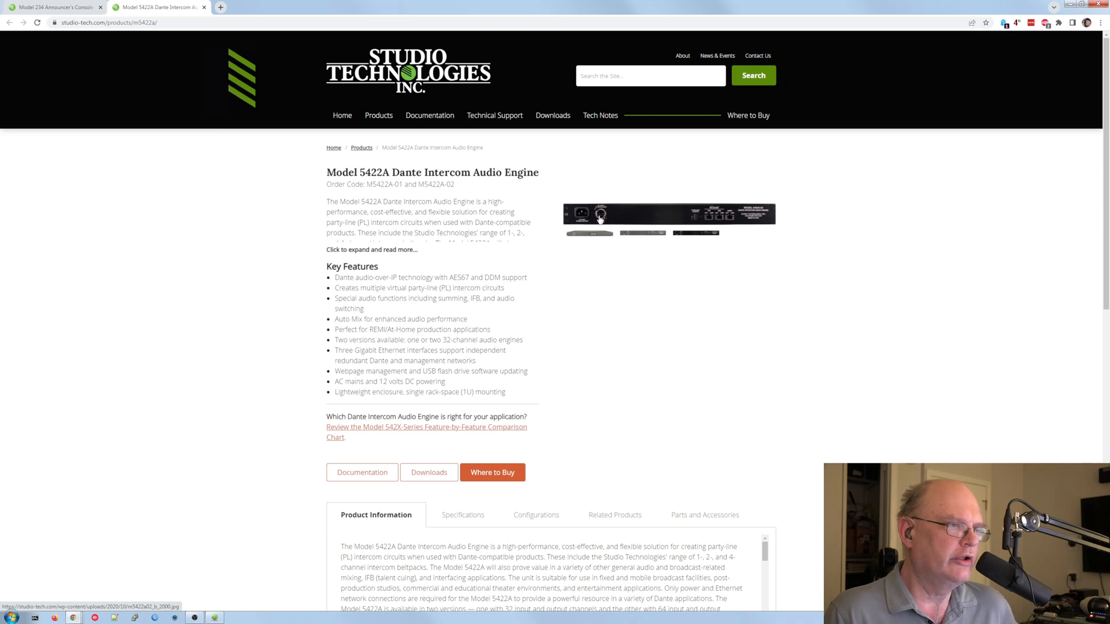
mouse_move(726, 361)
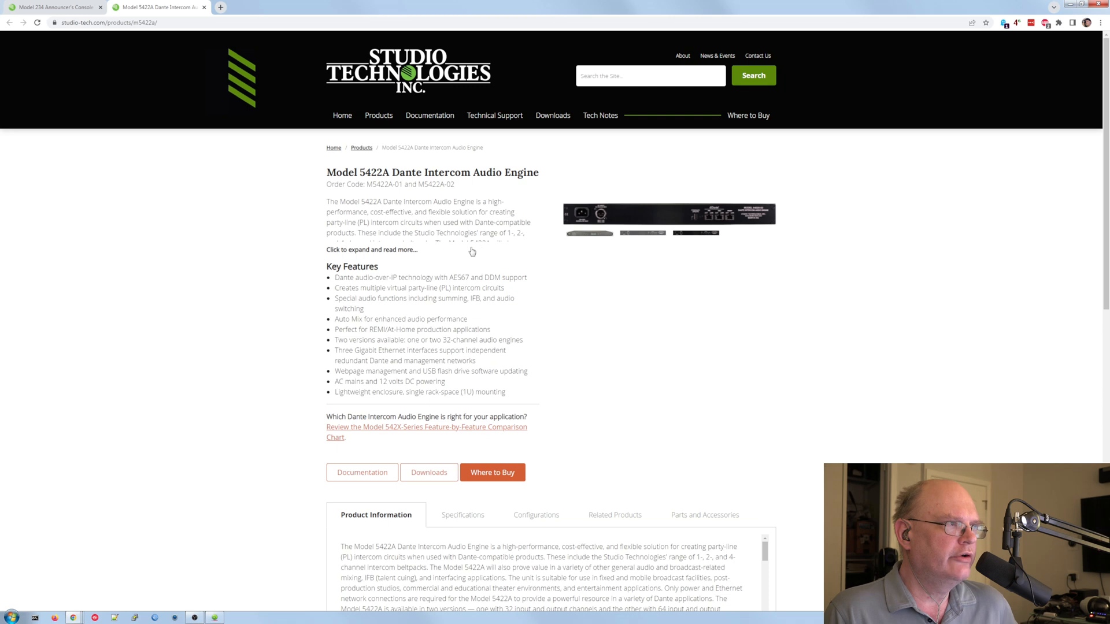
mouse_move(260, 169)
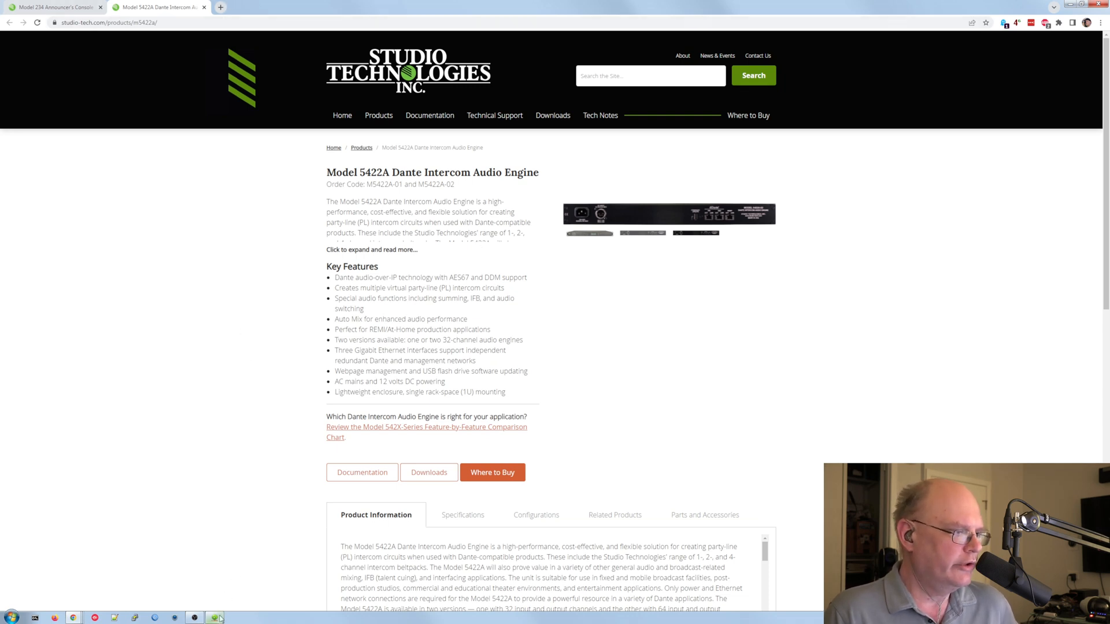
Bring the Dante Controller routing window back up from the taskbar.
click(213, 617)
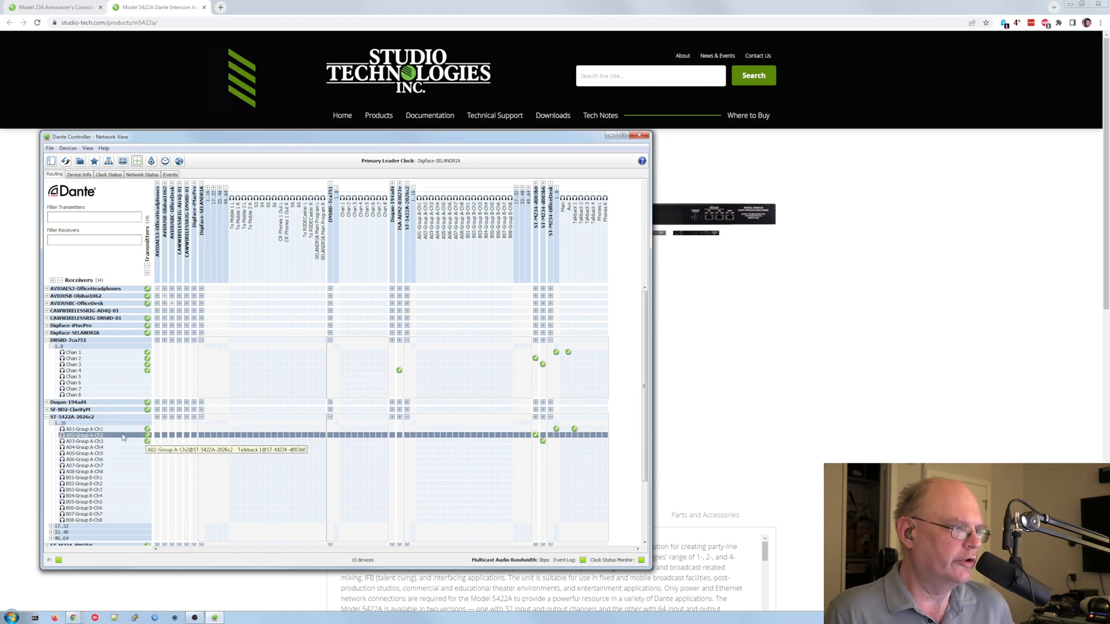
mouse_move(108, 444)
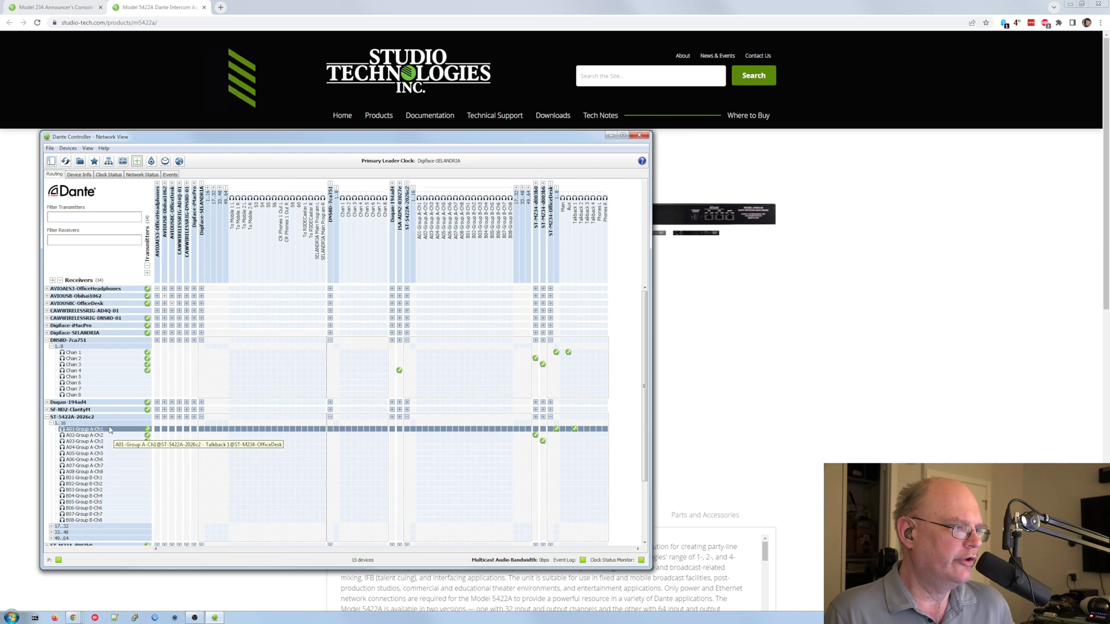
Scroll the routing grid to the ST-M234-OfficeDesk receiver's main and talkback channels.
scroll(down, 3)
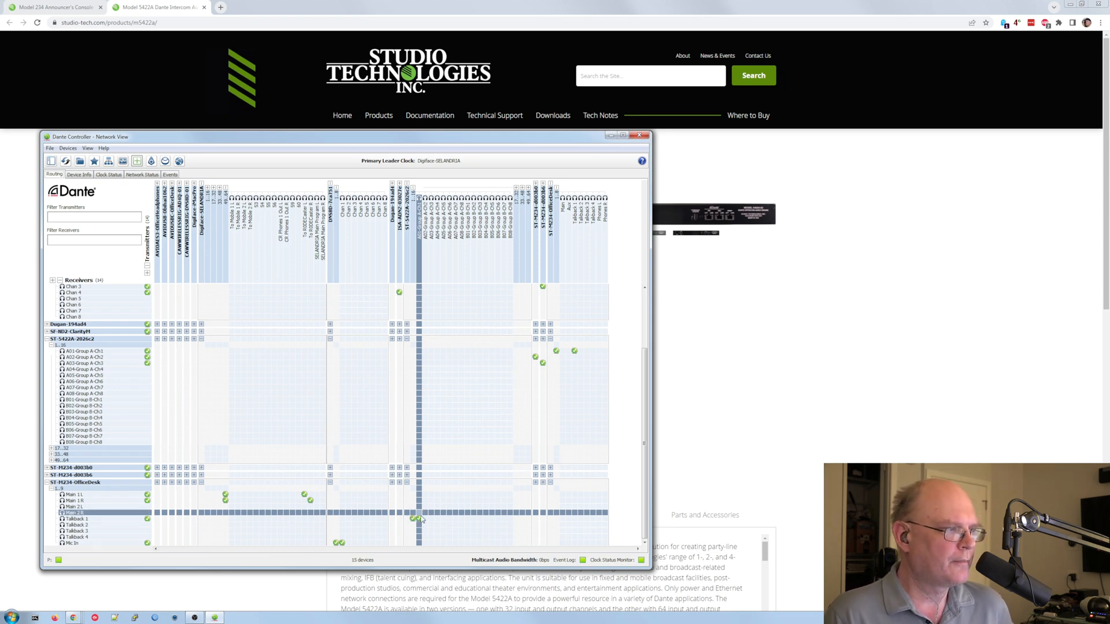
mouse_move(485, 381)
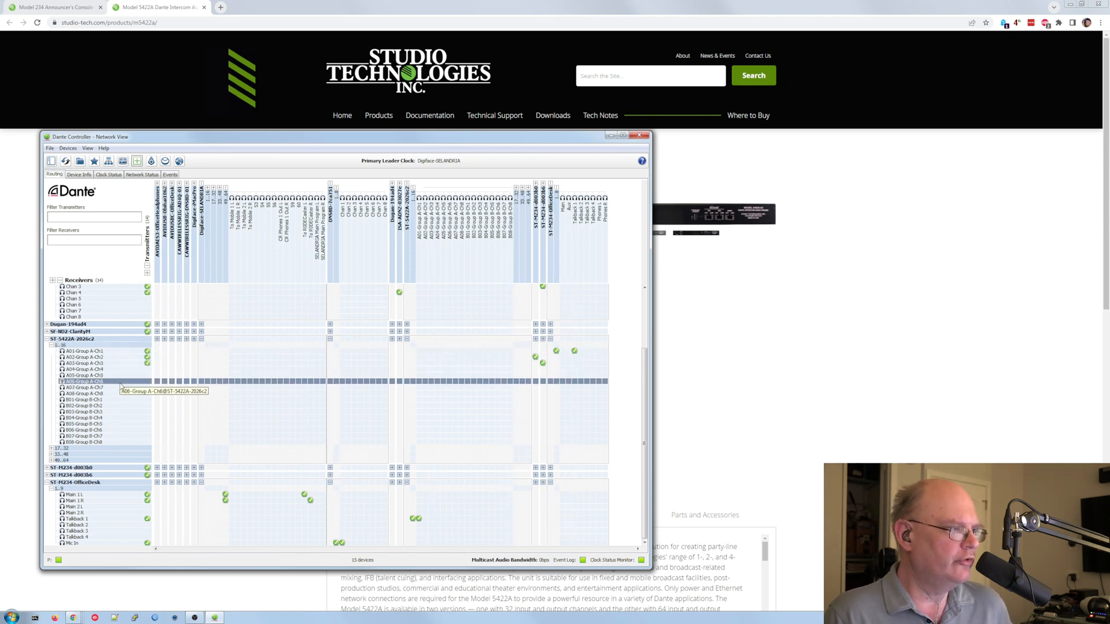
mouse_move(107, 393)
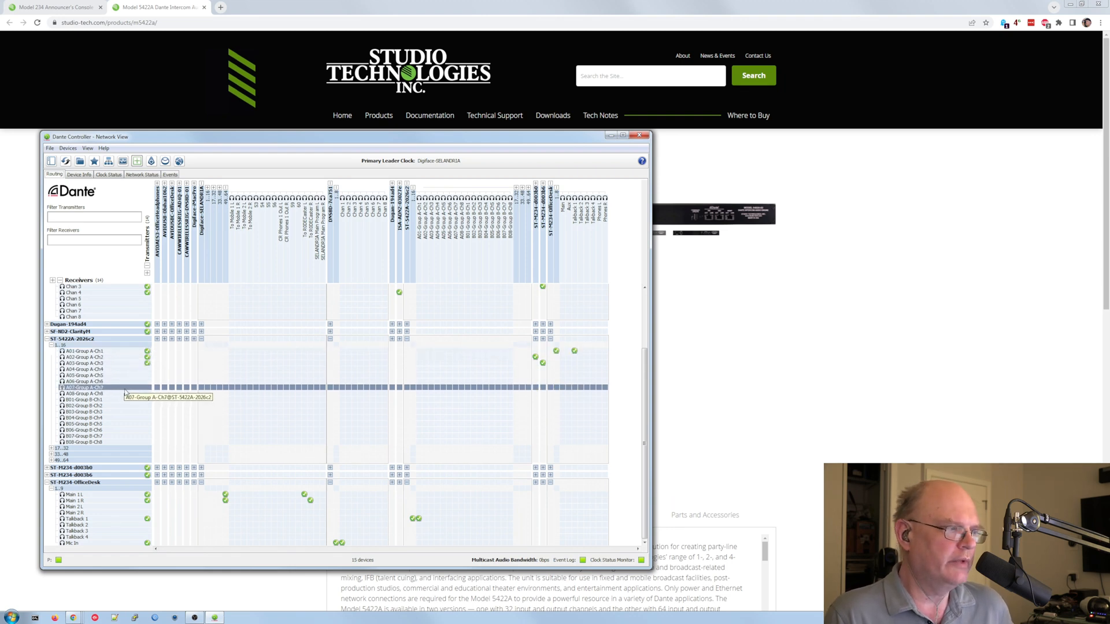
mouse_move(126, 395)
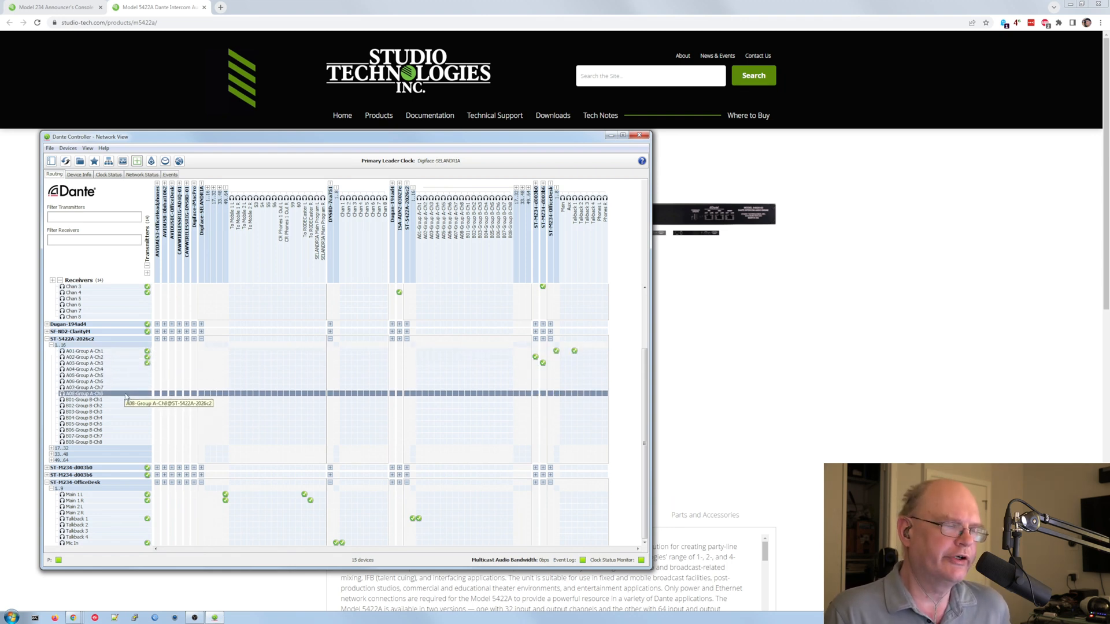